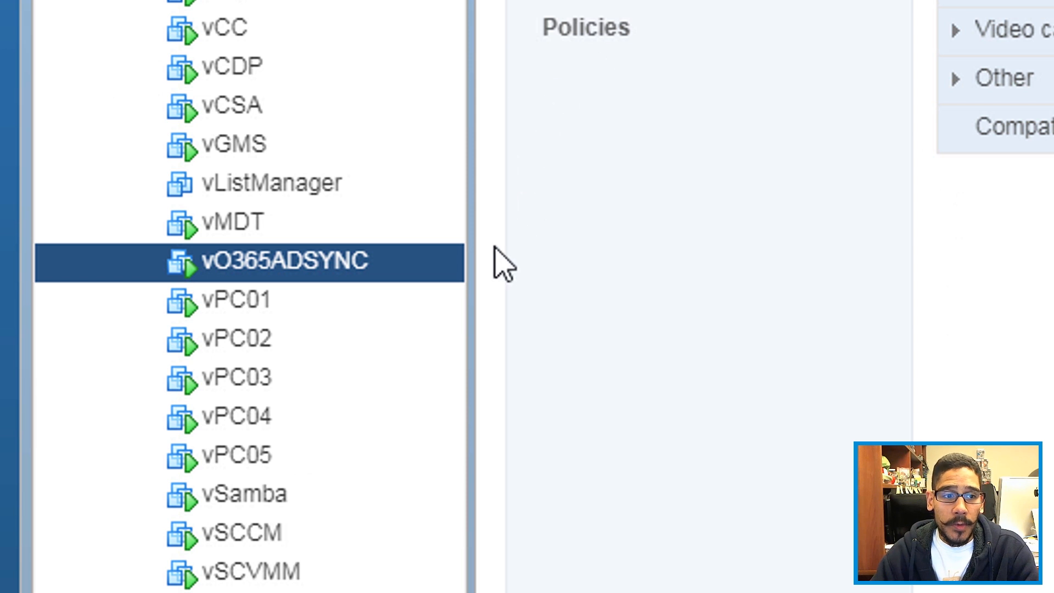
- Show the actions menu for the vO365ADSYNC virtual machine in the inventory tree
{"action": "right_click", "coordinate": [282, 260]}
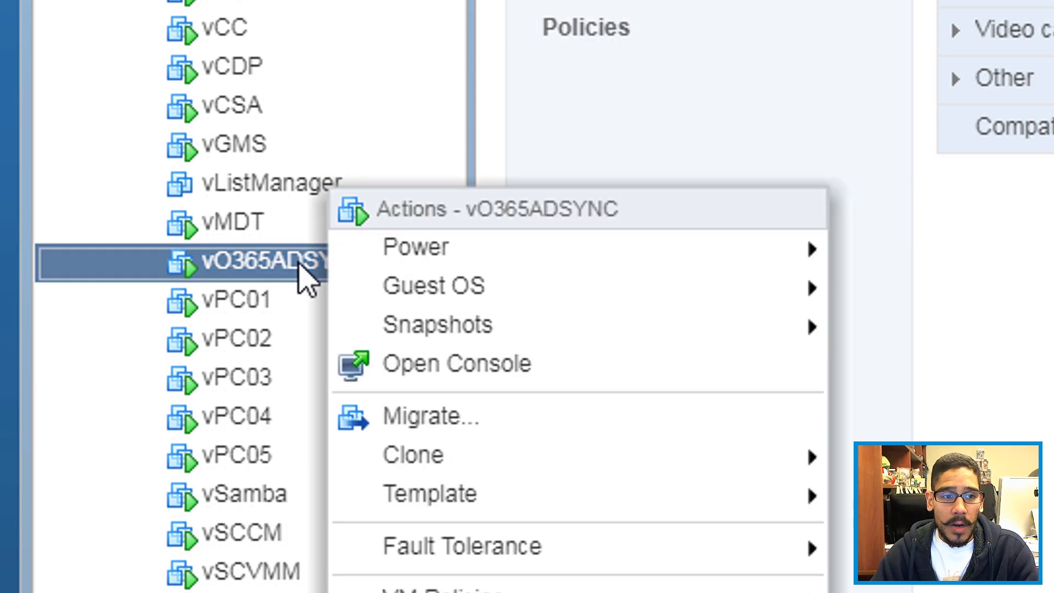
{"action": "mouse_move", "coordinate": [531, 430]}
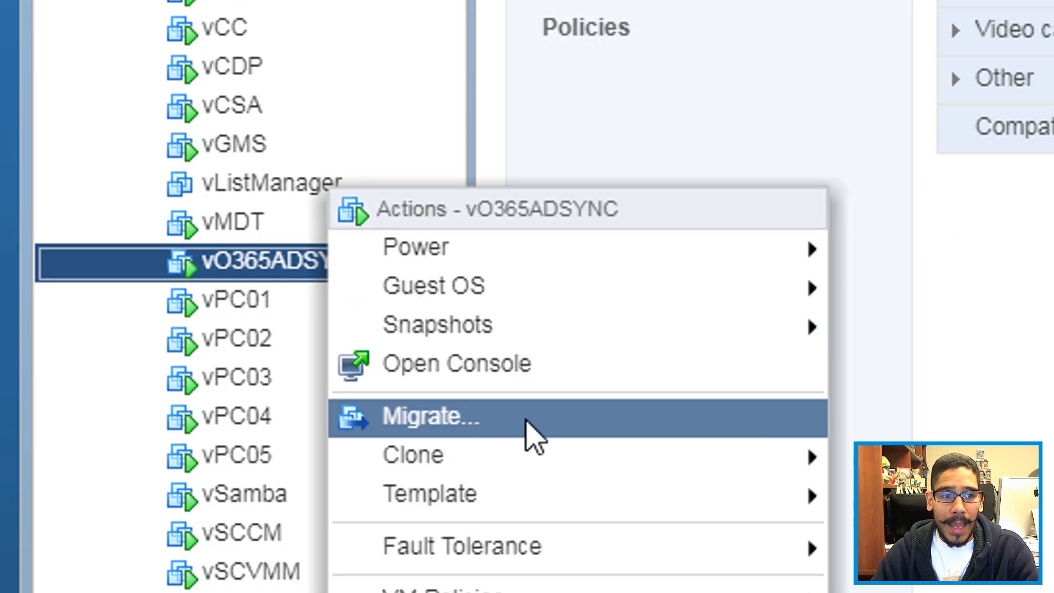
- Begin a Migrate of vO365ADSYNC set to change both compute resource and storage, compute first
{"action": "left_click", "coordinate": [431, 416]}
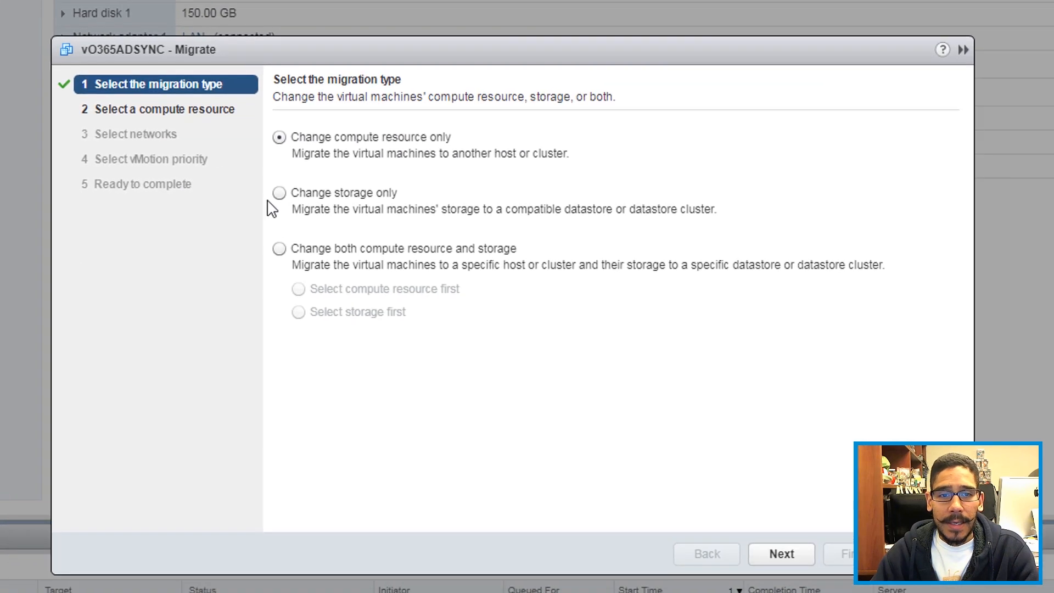
{"action": "mouse_move", "coordinate": [368, 223]}
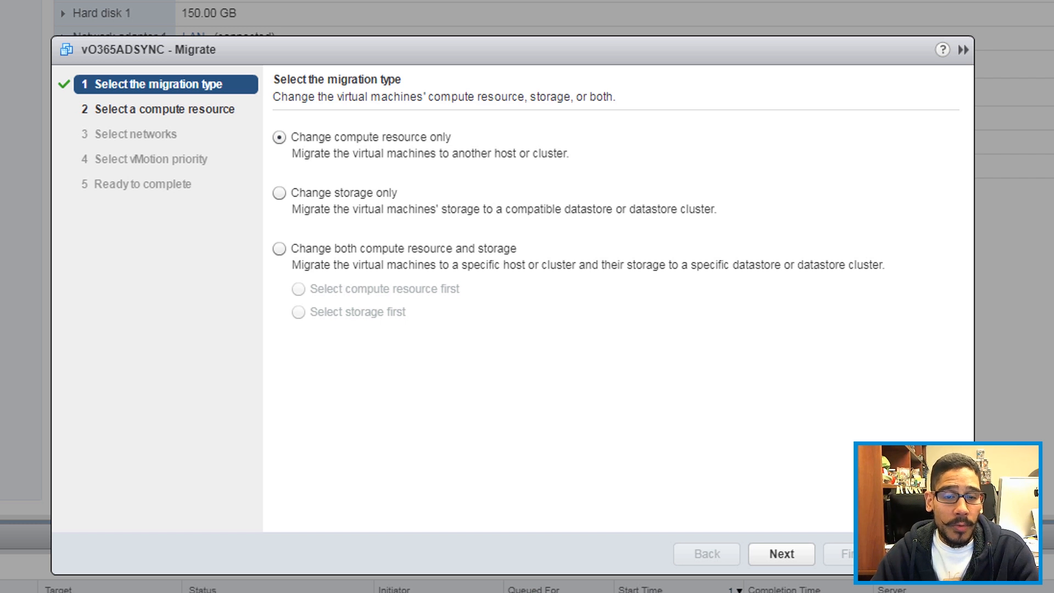
{"action": "left_click", "coordinate": [279, 248]}
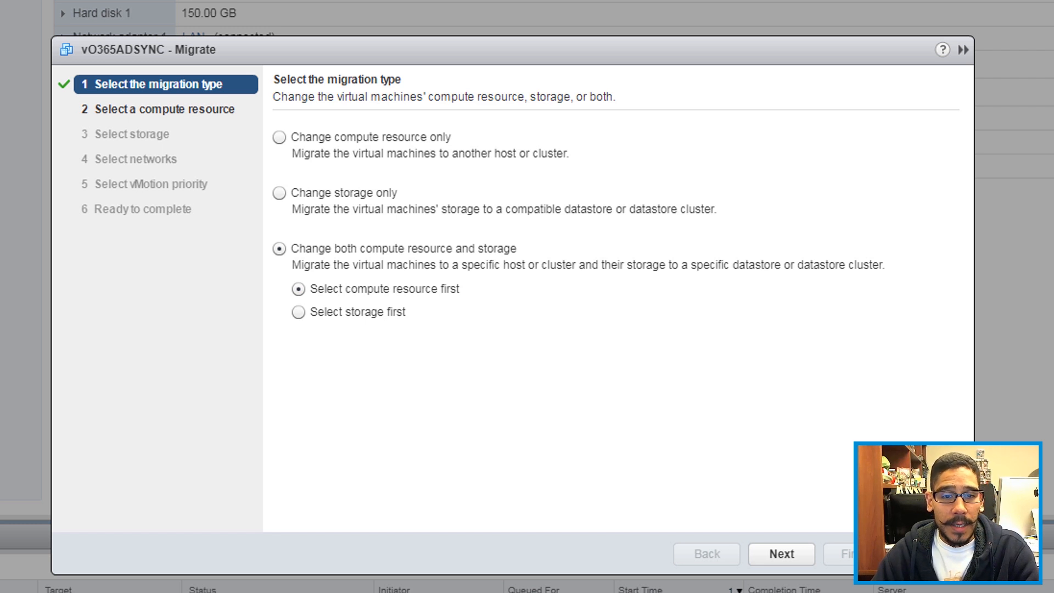
- Select vhost3 under the expanded datacenter as the destination compute resource
{"action": "left_click", "coordinate": [780, 553]}
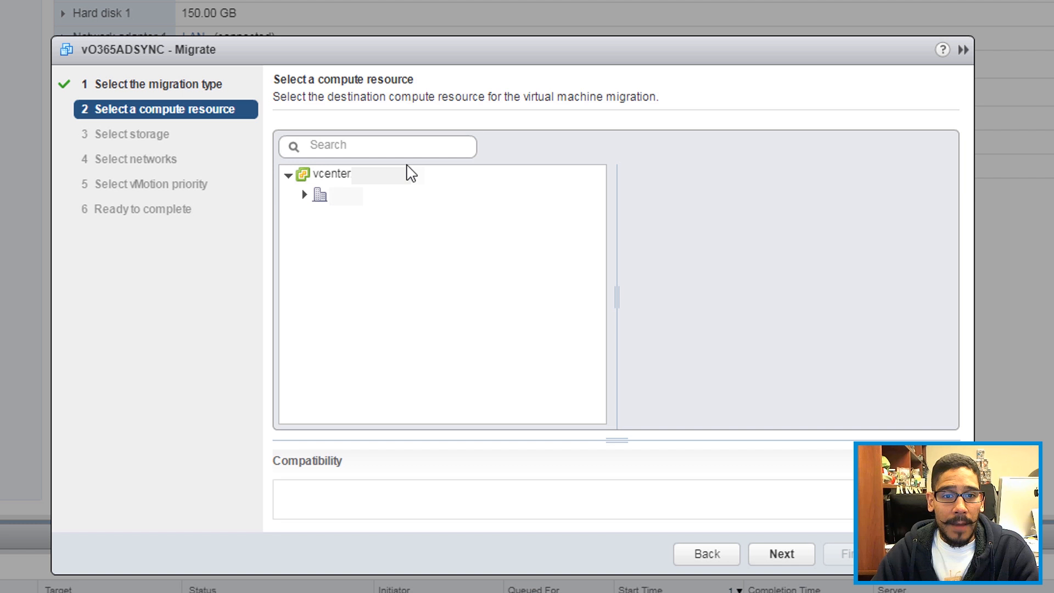
{"action": "mouse_move", "coordinate": [335, 207]}
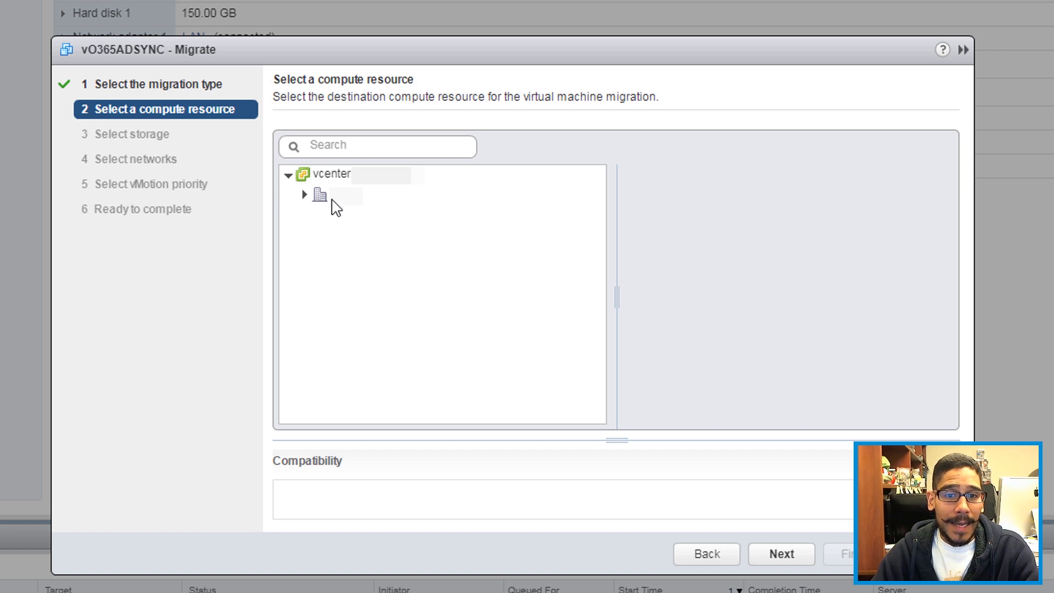
{"action": "left_click", "coordinate": [304, 195]}
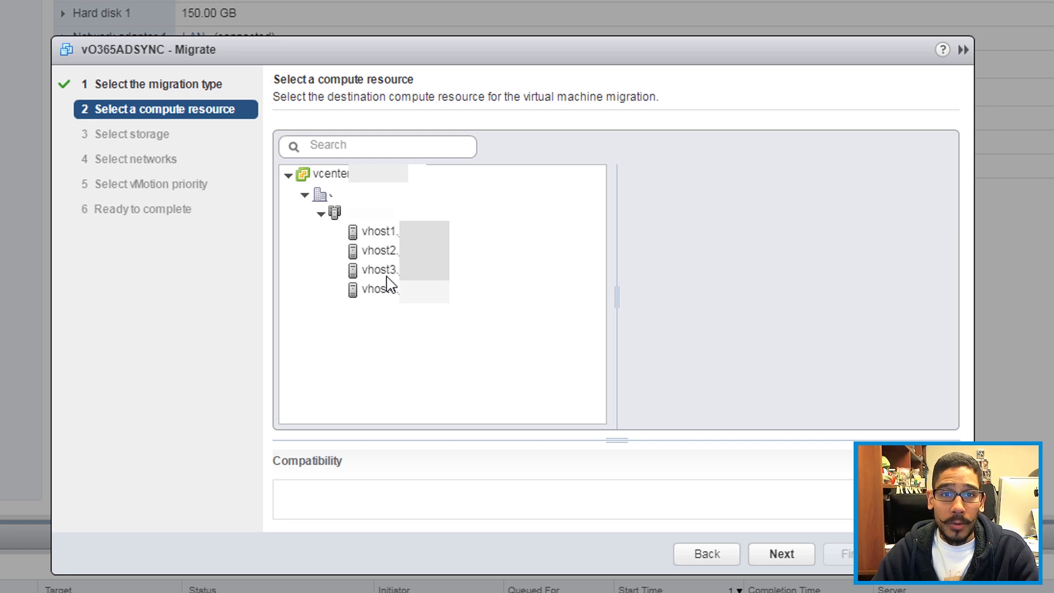
{"action": "left_click", "coordinate": [380, 269]}
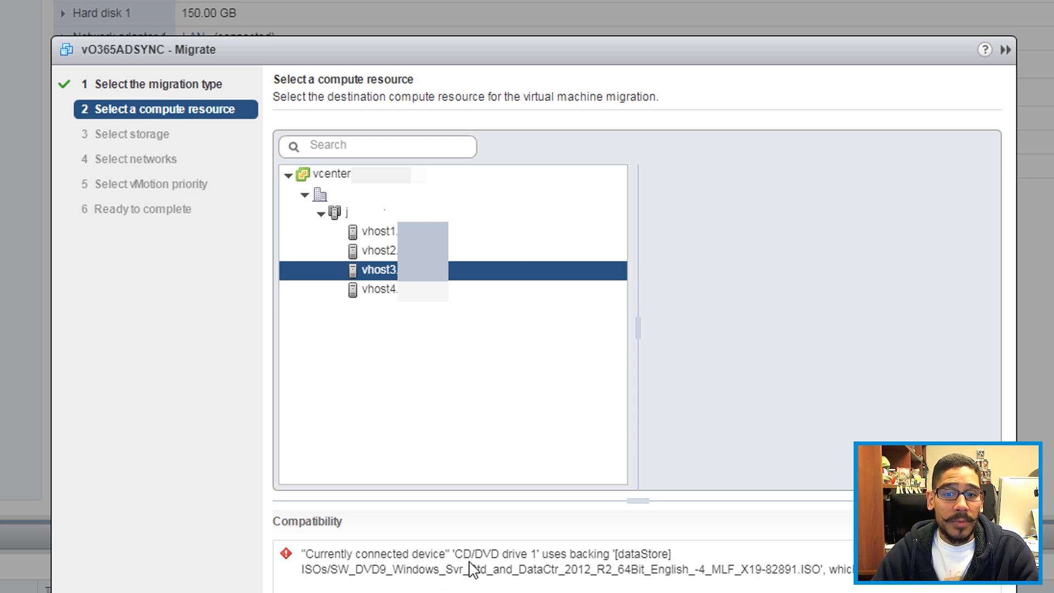
{"action": "mouse_move", "coordinate": [568, 563]}
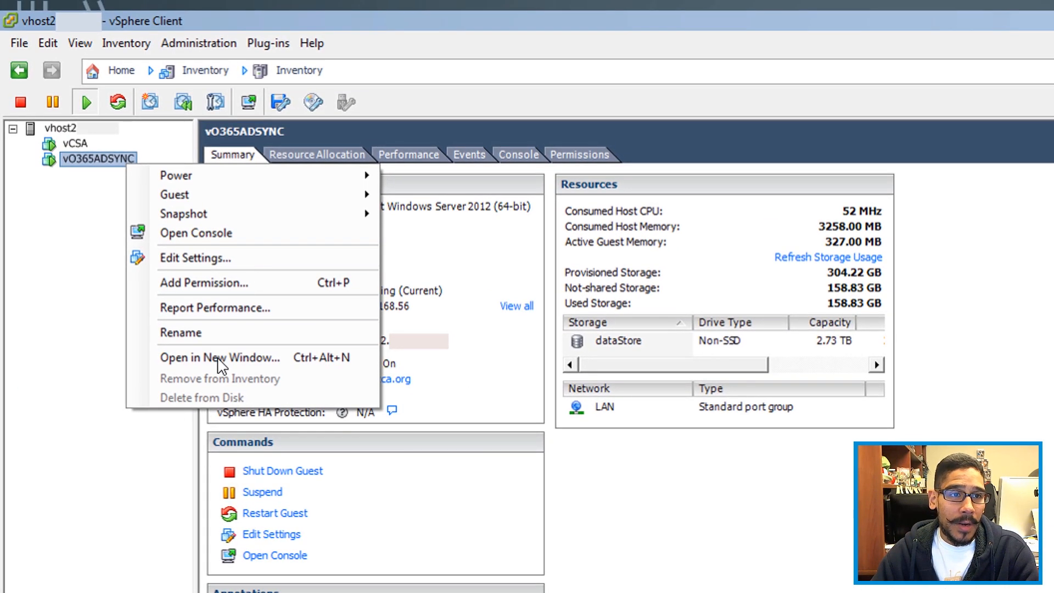
{"action": "mouse_move", "coordinate": [107, 135]}
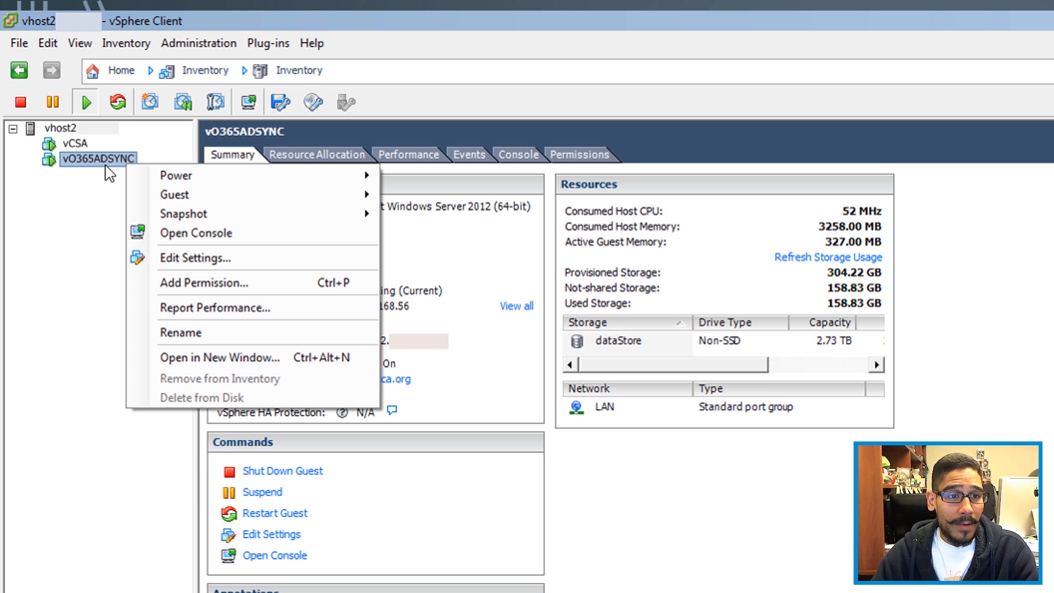
{"action": "mouse_move", "coordinate": [191, 265]}
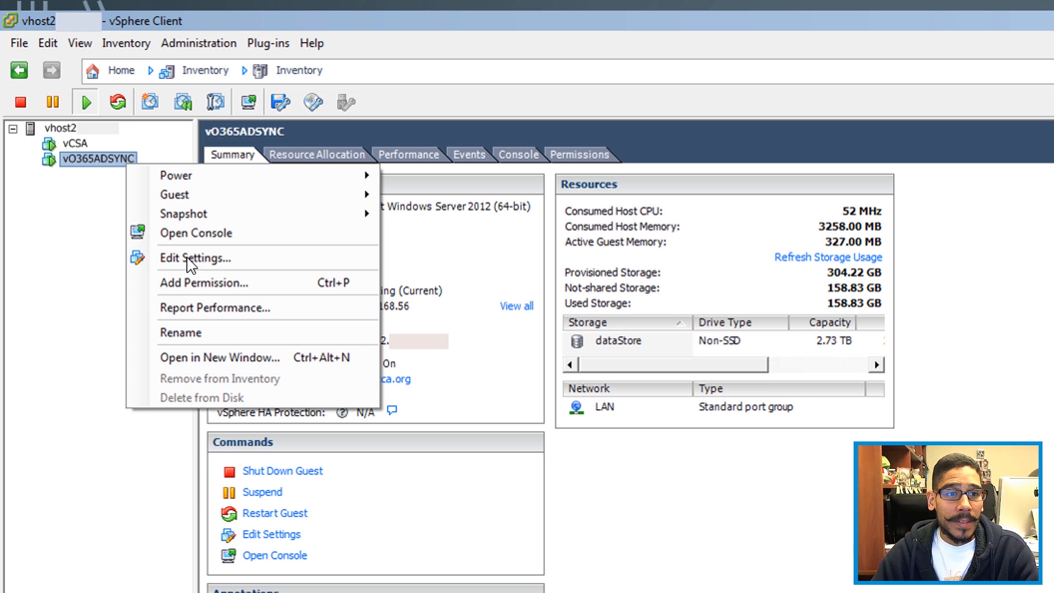
- Disconnect the ISO from CD/DVD drive 1 in vO365ADSYNC's settings so vhost3 passes checks
{"action": "left_click", "coordinate": [195, 258]}
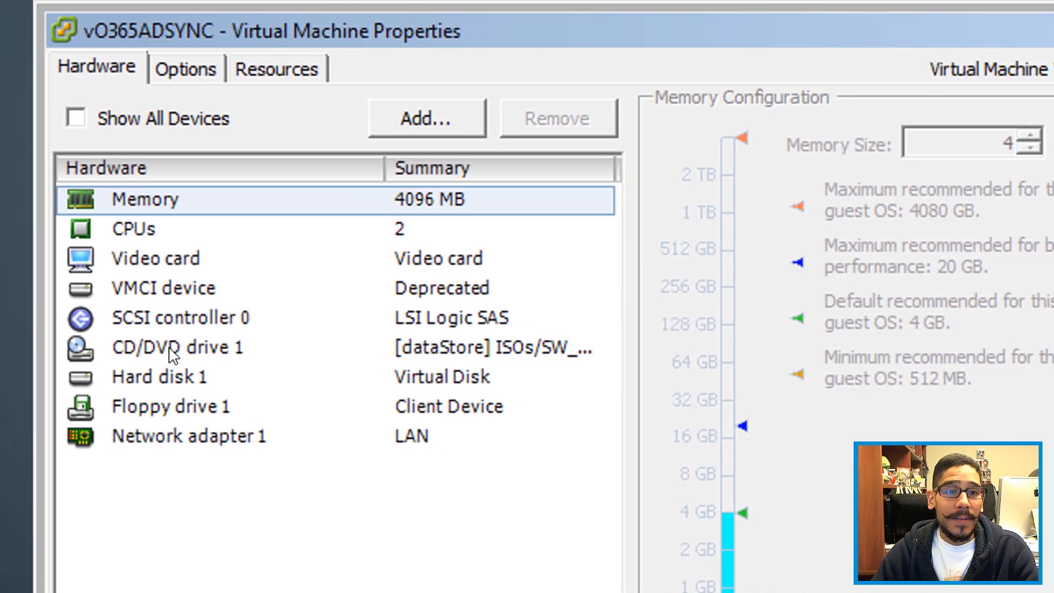
{"action": "left_click", "coordinate": [179, 347]}
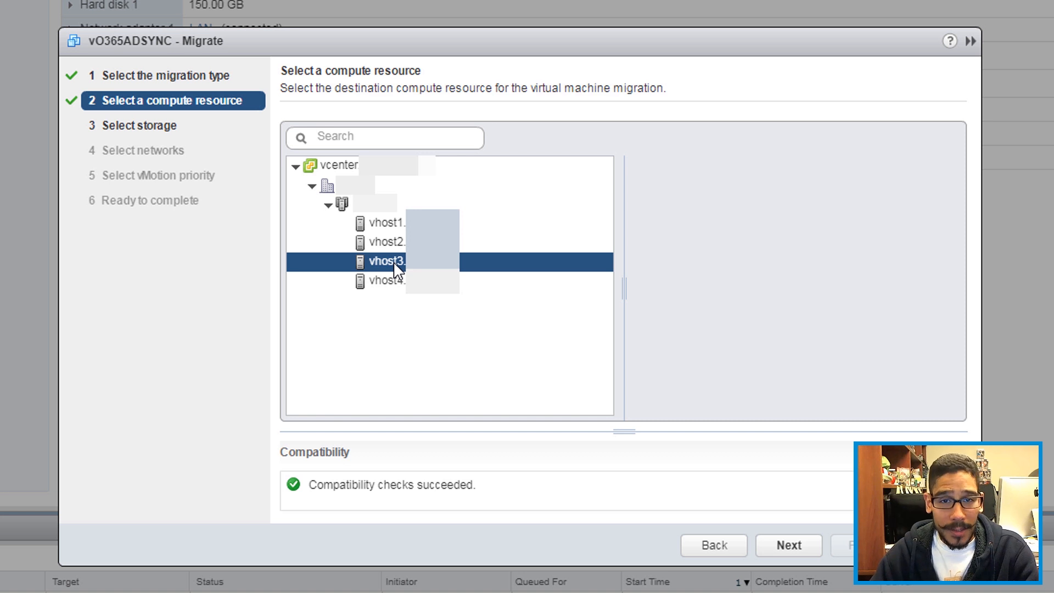
{"action": "mouse_move", "coordinate": [410, 525]}
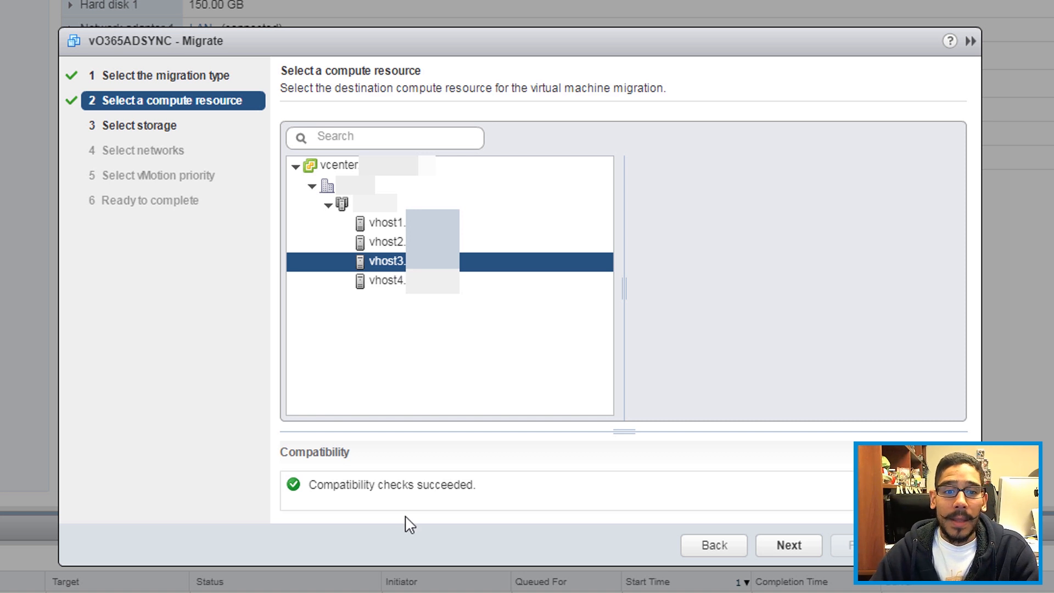
{"action": "mouse_move", "coordinate": [392, 529]}
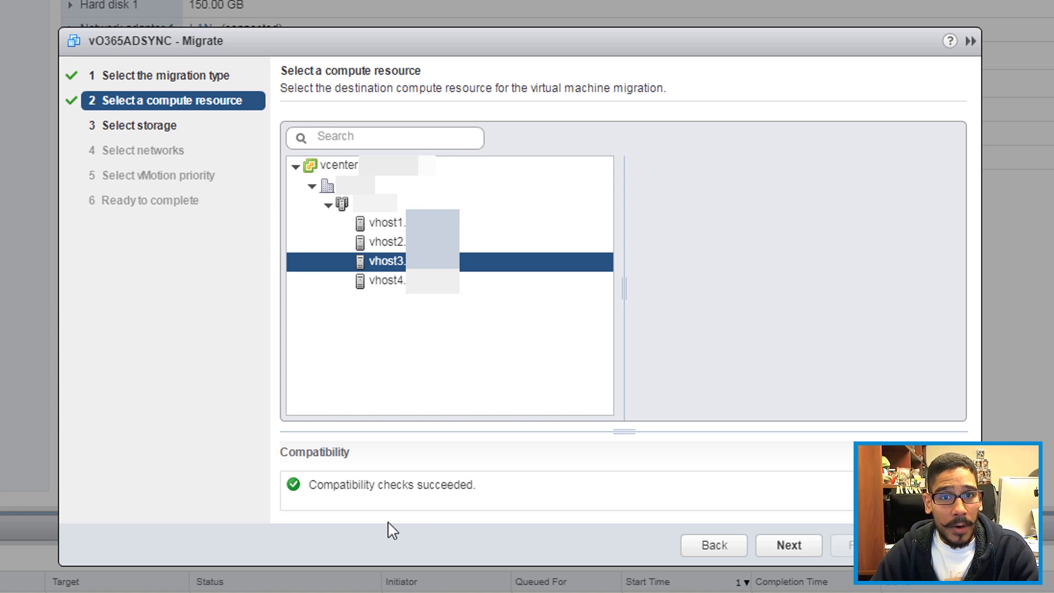
- Place the VM on the vmDatabase datastore, same format as source, and continue to networks
{"action": "left_click", "coordinate": [788, 545]}
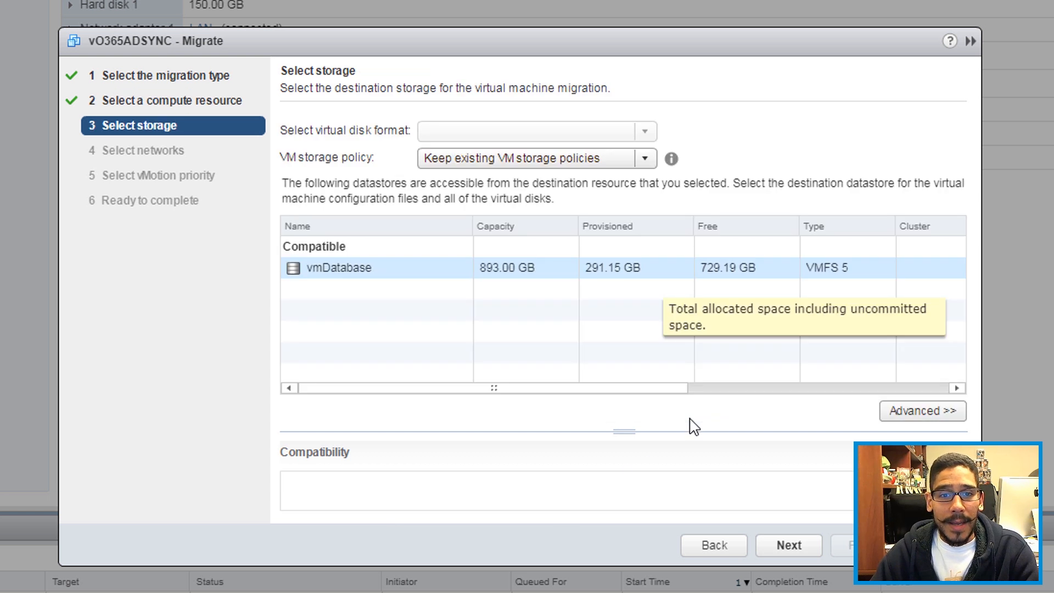
{"action": "mouse_move", "coordinate": [435, 275]}
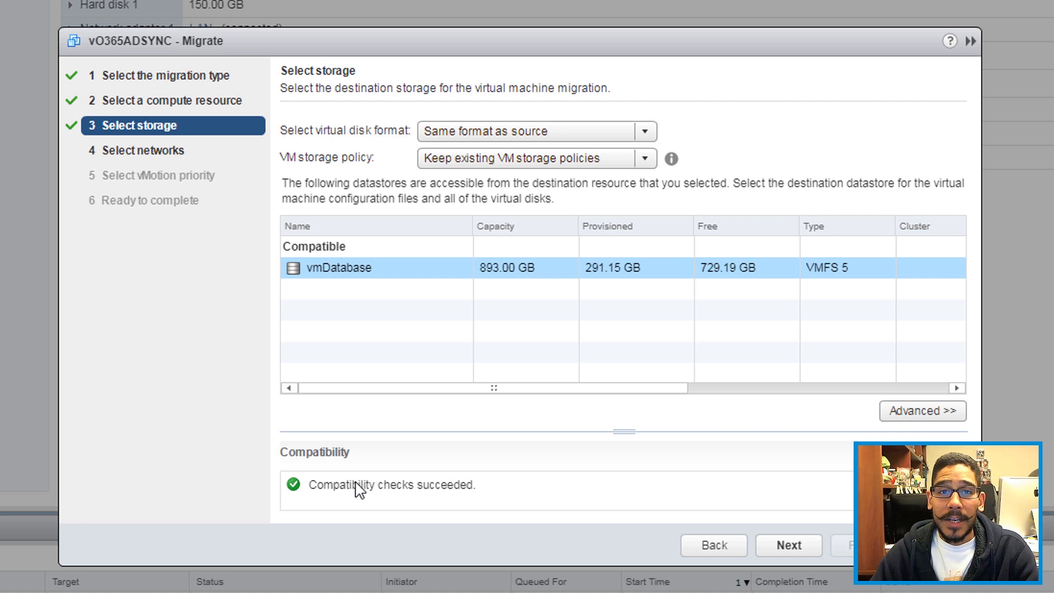
{"action": "mouse_move", "coordinate": [350, 489]}
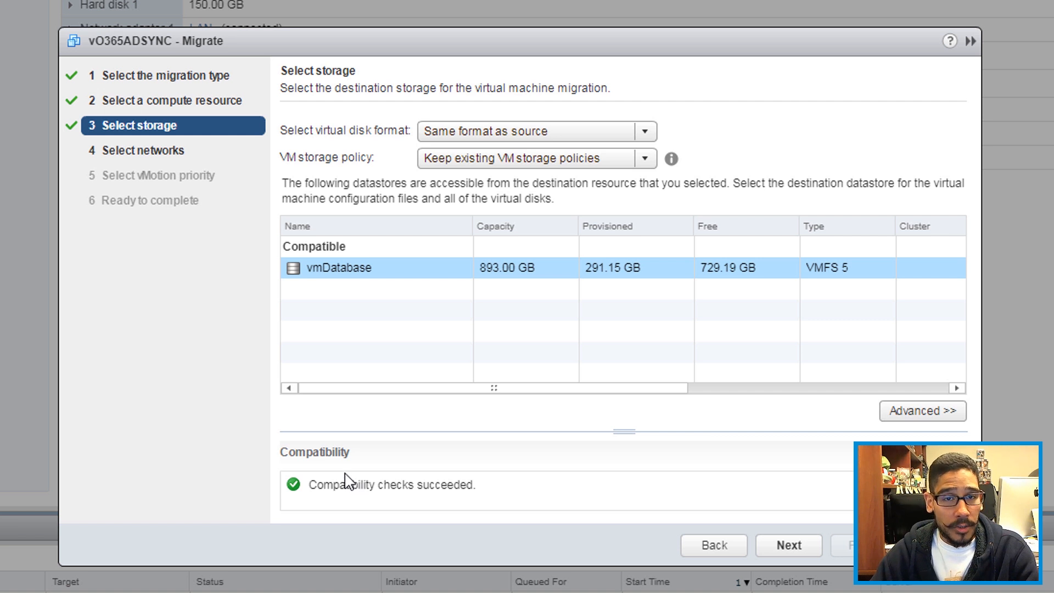
{"action": "mouse_move", "coordinate": [347, 451]}
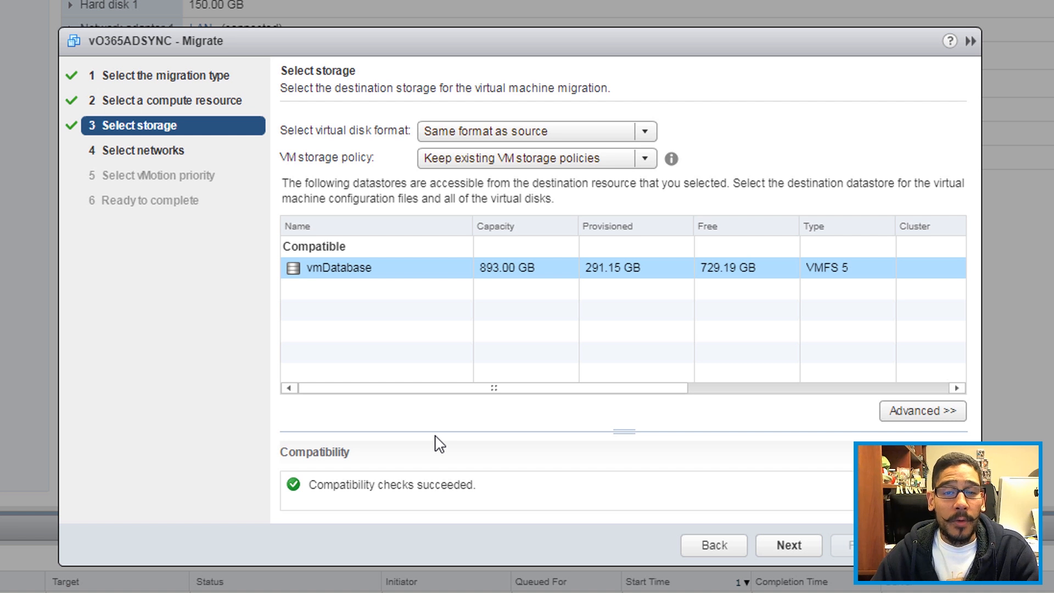
{"action": "left_click", "coordinate": [787, 544]}
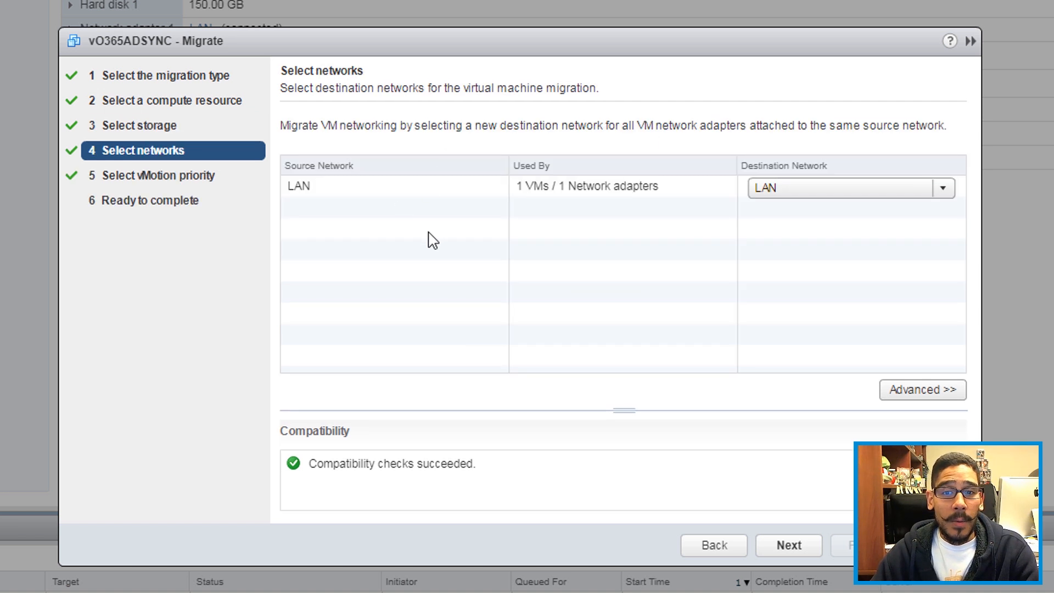
{"action": "mouse_move", "coordinate": [778, 505]}
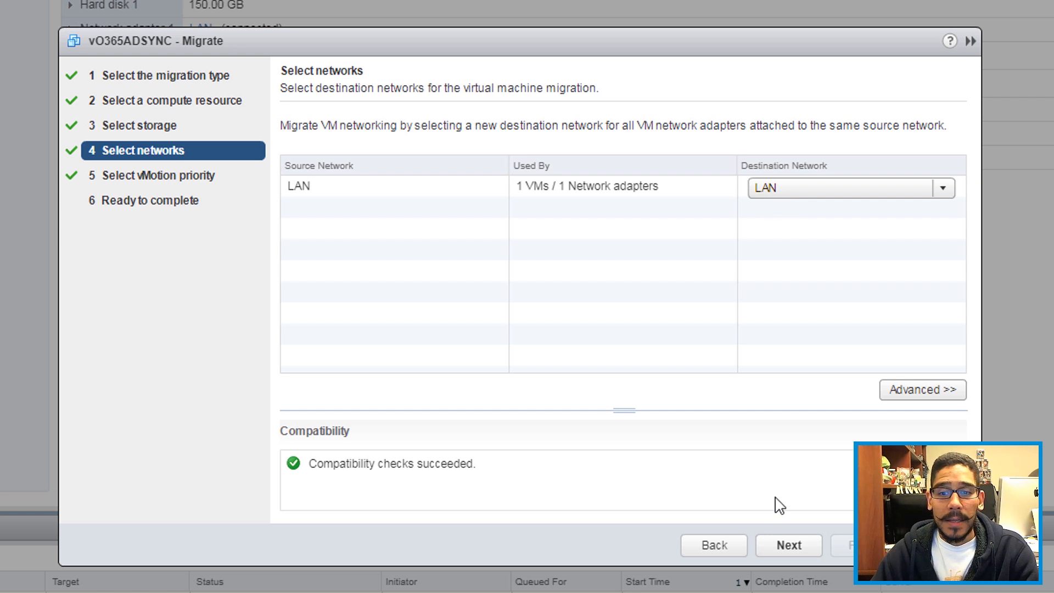
- Keep LAN-to-LAN mapping and high vMotion priority, reaching the Ready to complete summary
{"action": "left_click", "coordinate": [788, 544]}
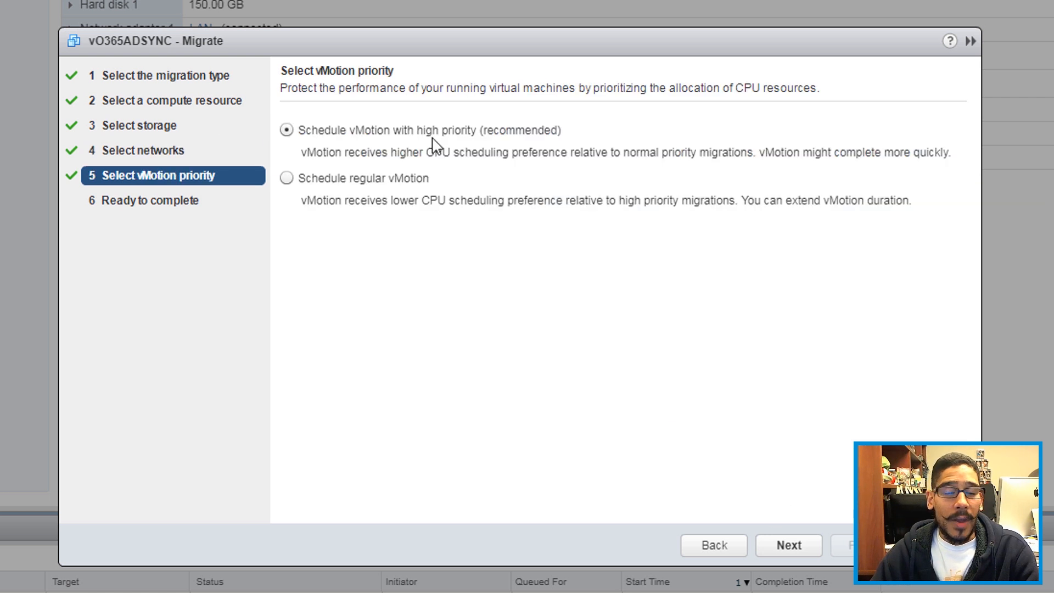
{"action": "mouse_move", "coordinate": [448, 149]}
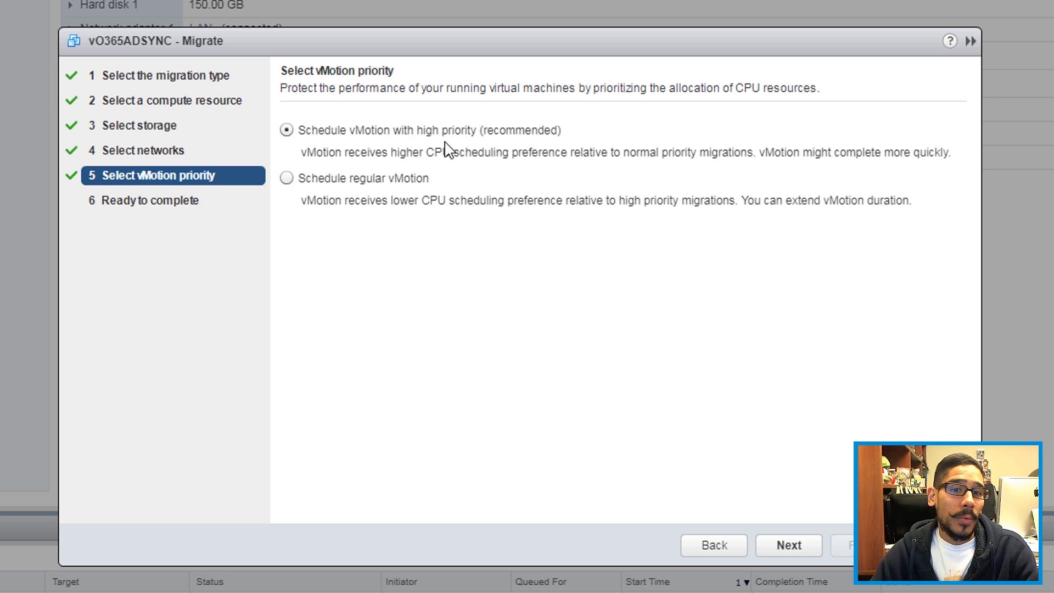
{"action": "mouse_move", "coordinate": [467, 152]}
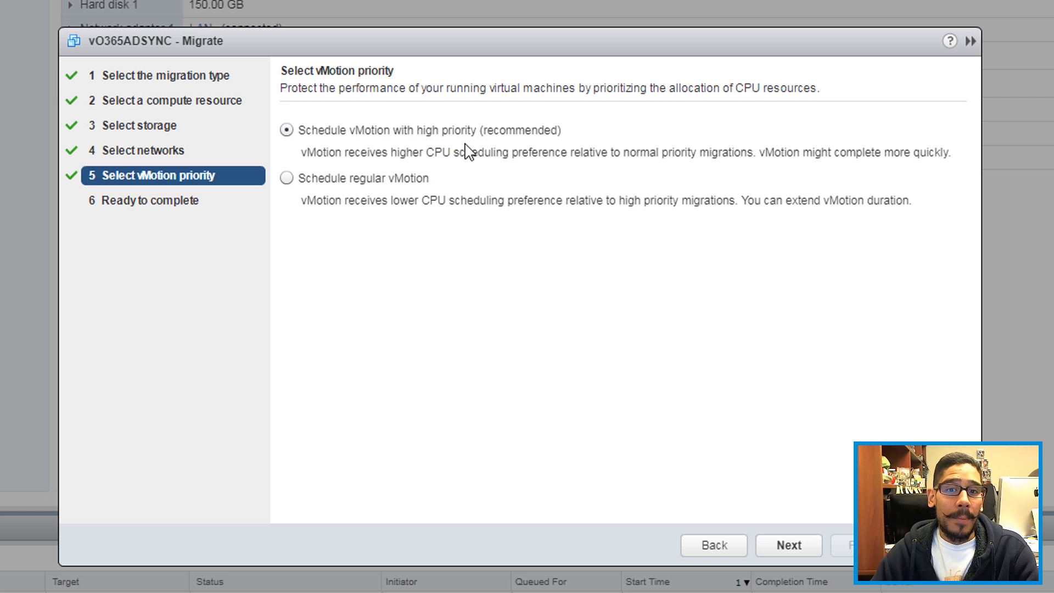
{"action": "mouse_move", "coordinate": [430, 257]}
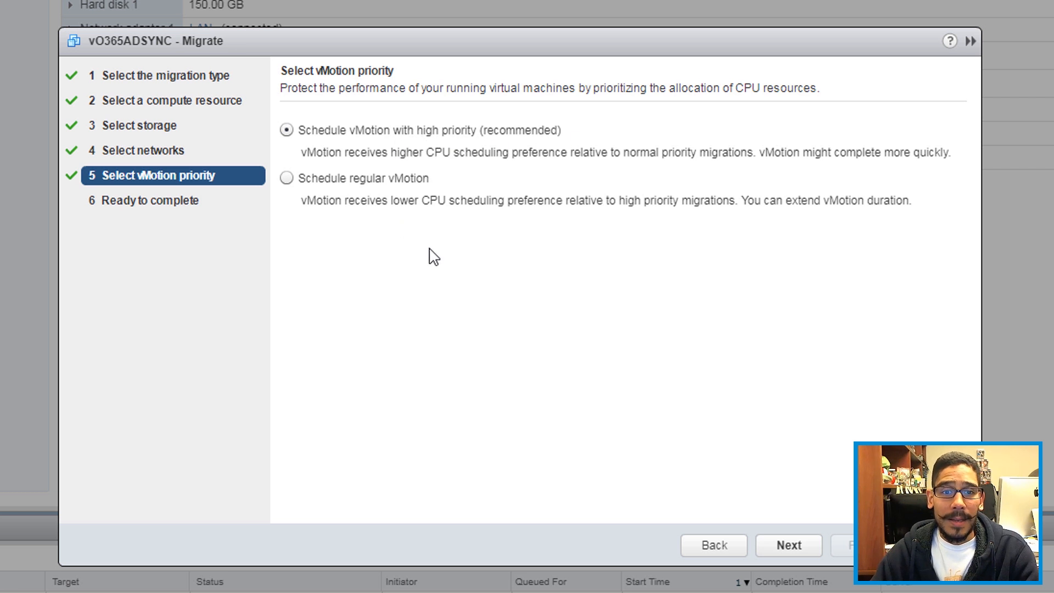
{"action": "left_click", "coordinate": [788, 545]}
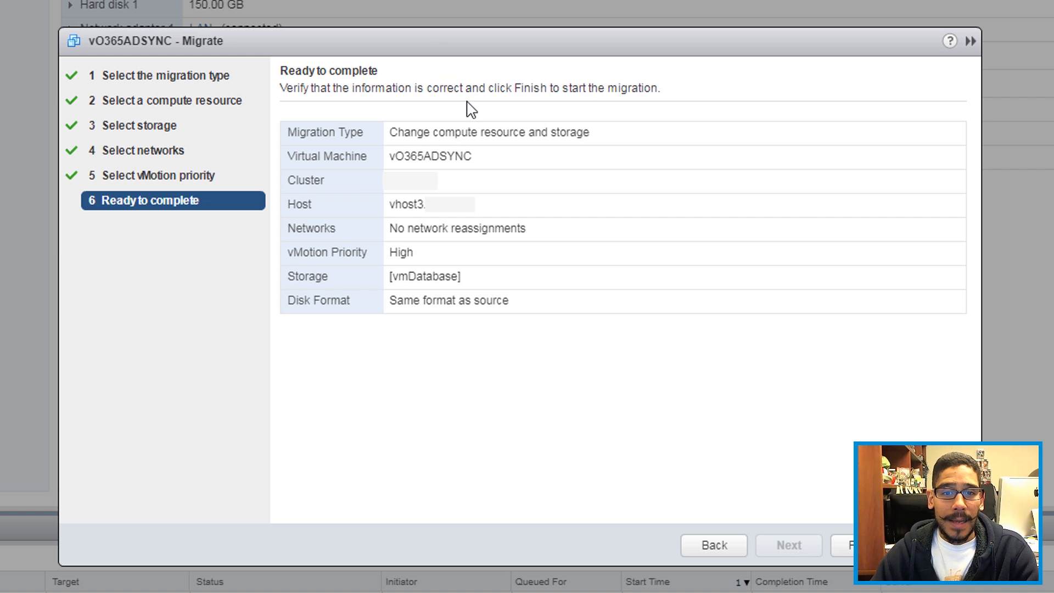
- Finish the wizard so the Relocate virtual machine task for vO365ADSYNC starts running
{"action": "left_click", "coordinate": [854, 544]}
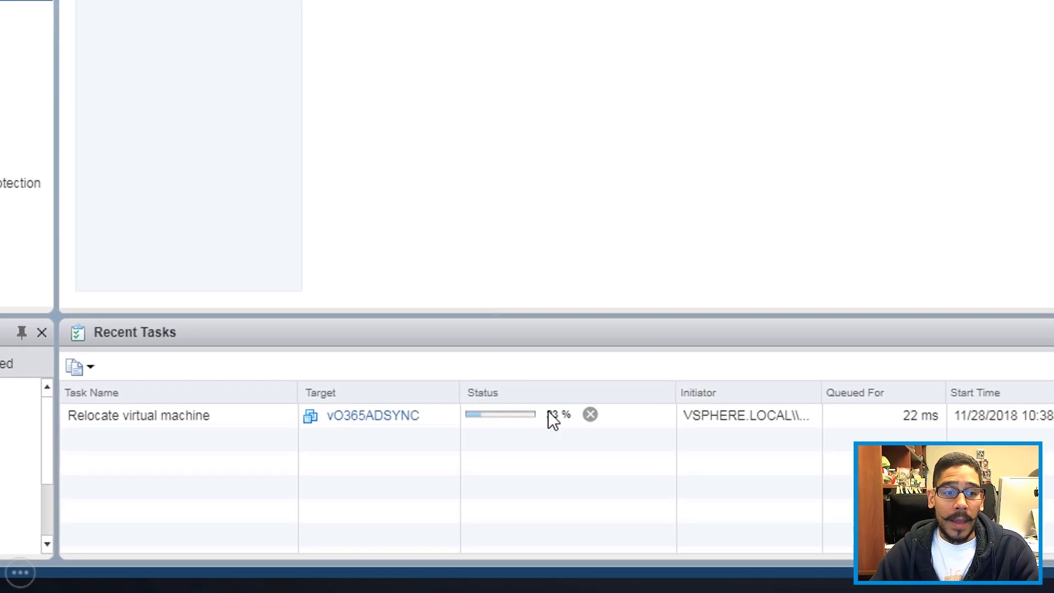
{"action": "mouse_move", "coordinate": [524, 476]}
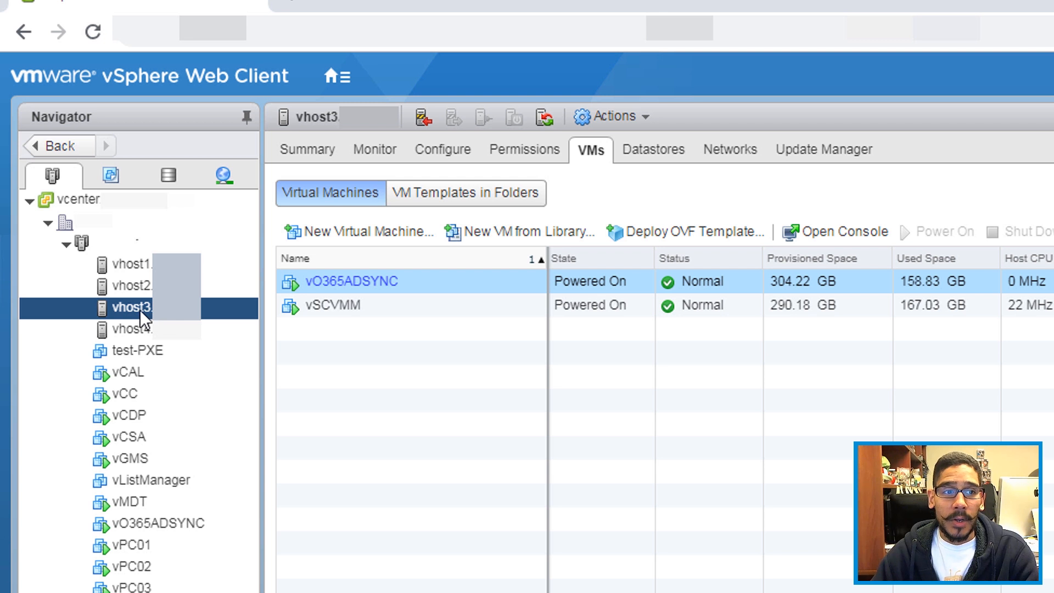
{"action": "mouse_move", "coordinate": [327, 131]}
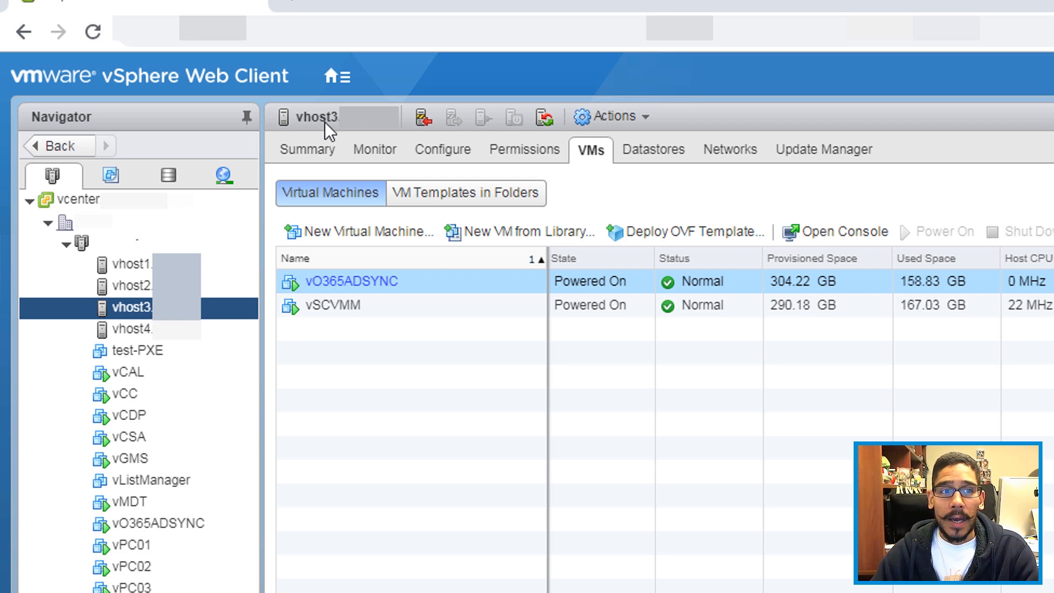
{"action": "mouse_move", "coordinate": [602, 165]}
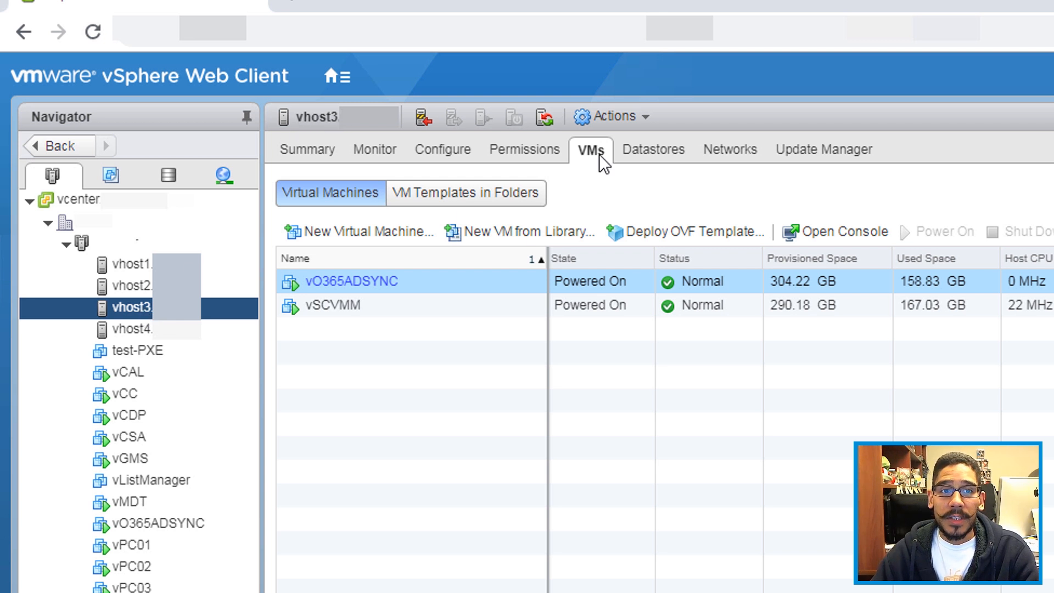
{"action": "mouse_move", "coordinate": [389, 291]}
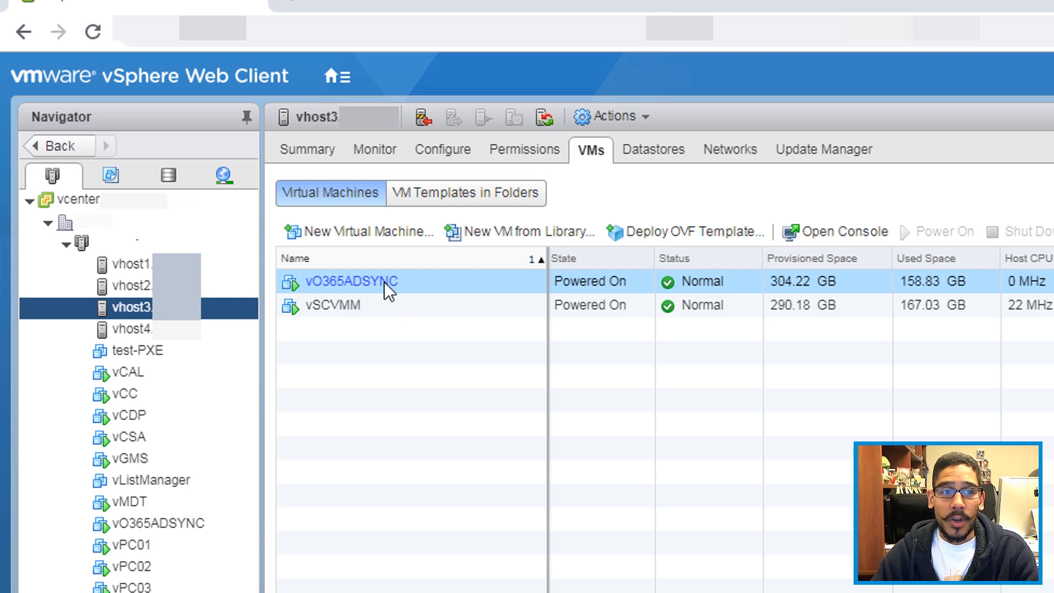